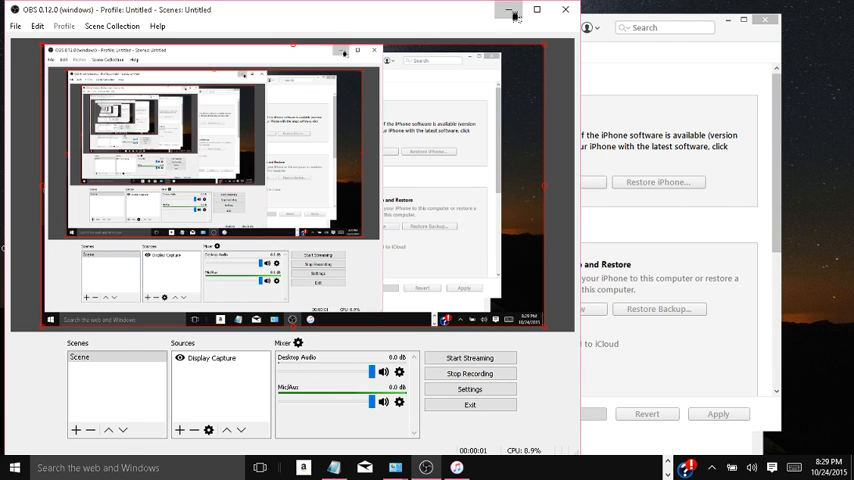
- Show the iPhone's summary and cycle its identifier label through UDID, ECID and serial number
{"action": "left_click", "coordinate": [512, 10]}
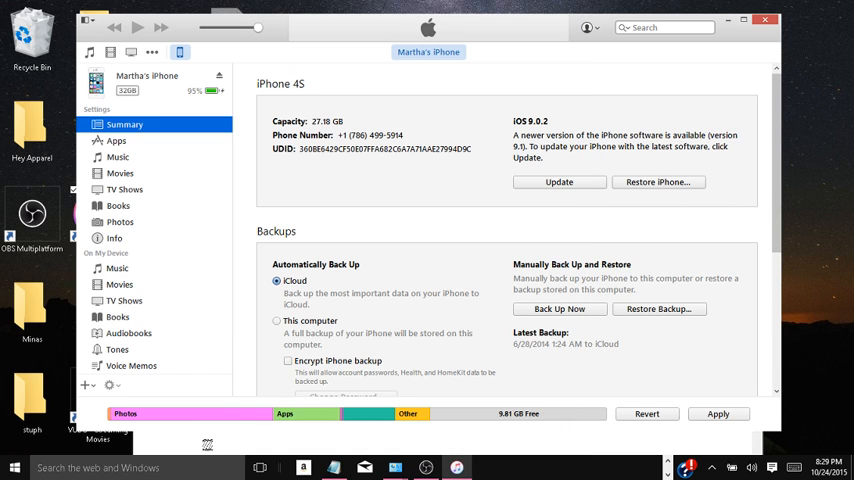
{"action": "mouse_move", "coordinate": [690, 62]}
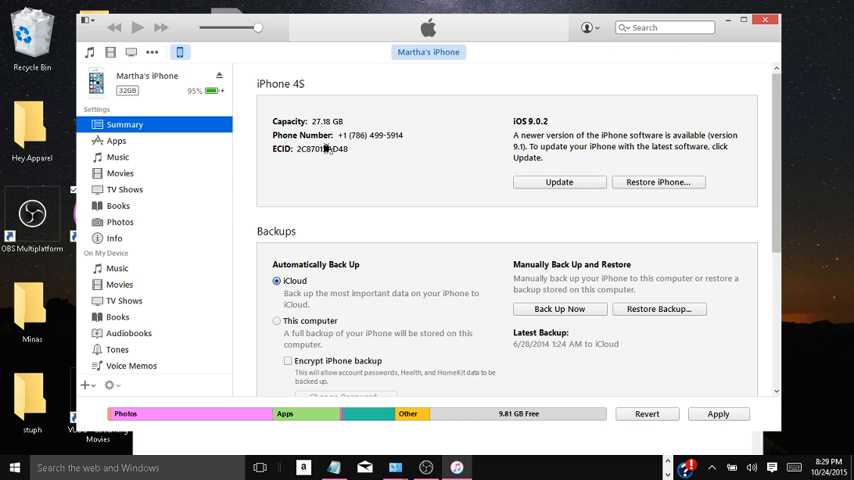
{"action": "left_click", "coordinate": [310, 148]}
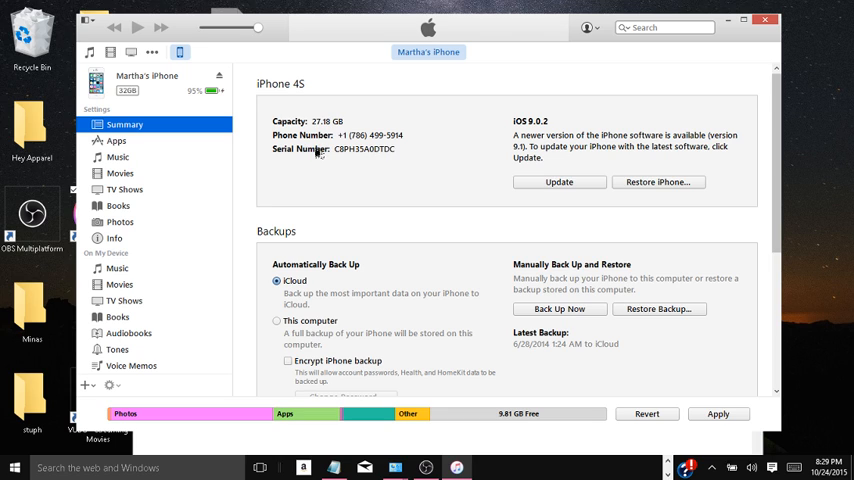
{"action": "left_click", "coordinate": [300, 148]}
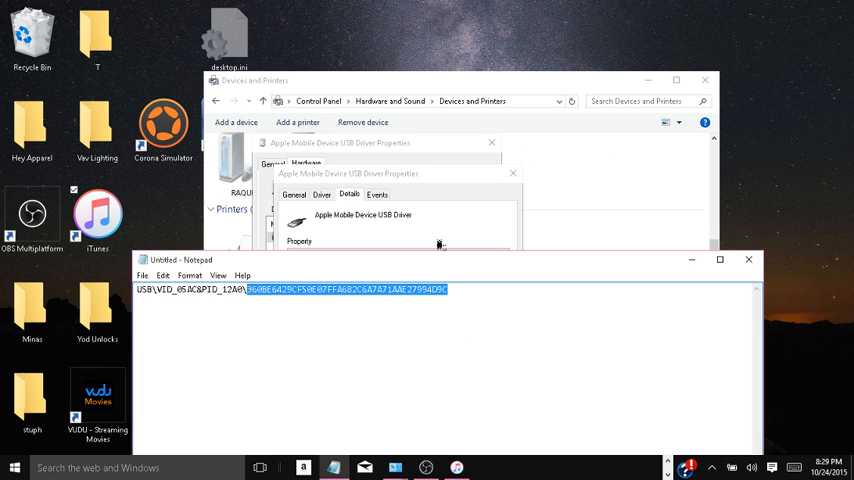
{"action": "mouse_move", "coordinate": [462, 112]}
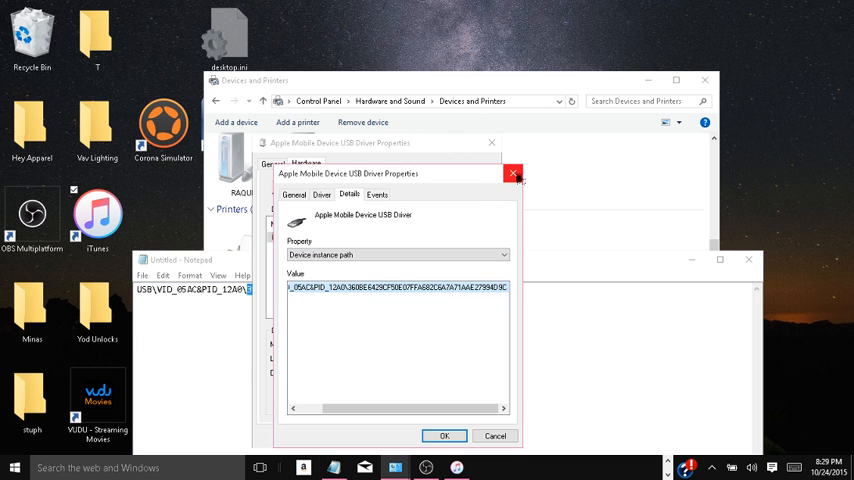
- Close the Apple Mobile Device USB Driver properties, leaving Devices and Printers showing
{"action": "left_click", "coordinate": [512, 172]}
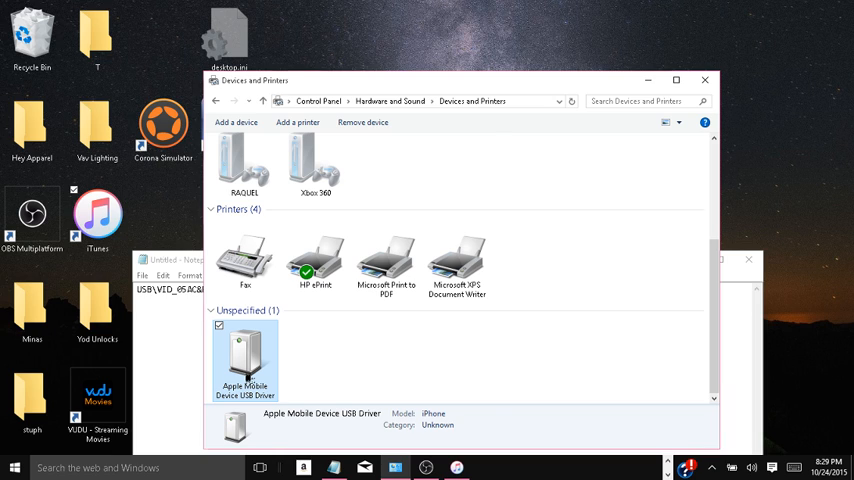
- Reach the Apple Mobile Device USB Driver's full properties via its Hardware details
{"action": "double_click", "coordinate": [244, 350]}
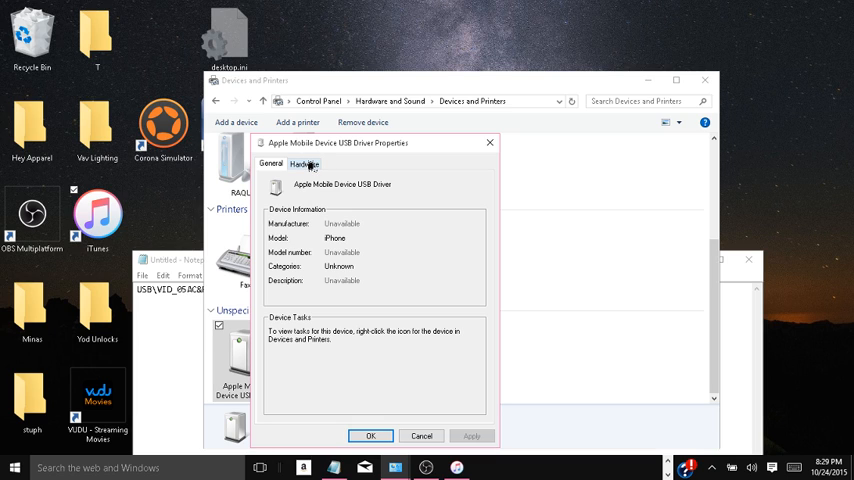
{"action": "left_click", "coordinate": [304, 164]}
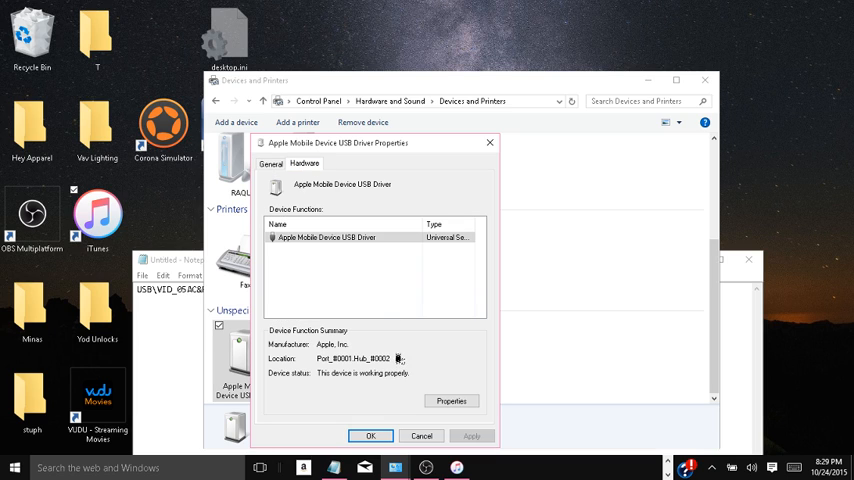
{"action": "left_click", "coordinate": [452, 400]}
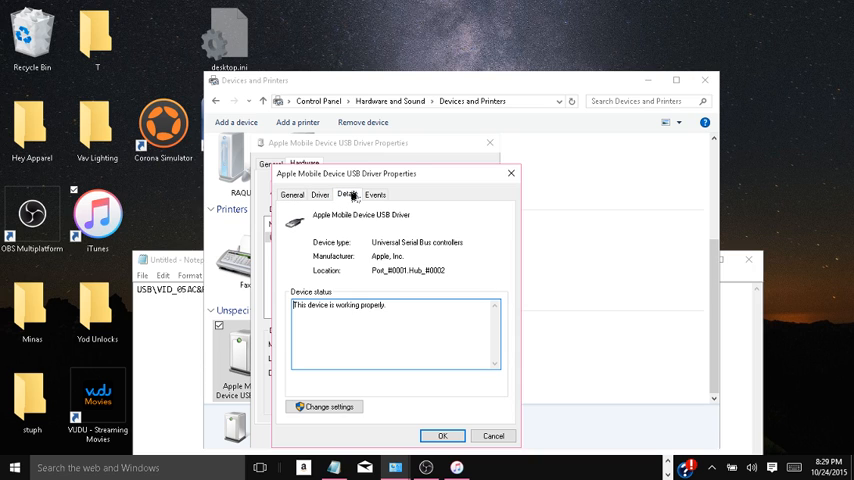
- View the driver's Device description in its Details list, then return to the Notepad note
{"action": "left_click", "coordinate": [344, 194]}
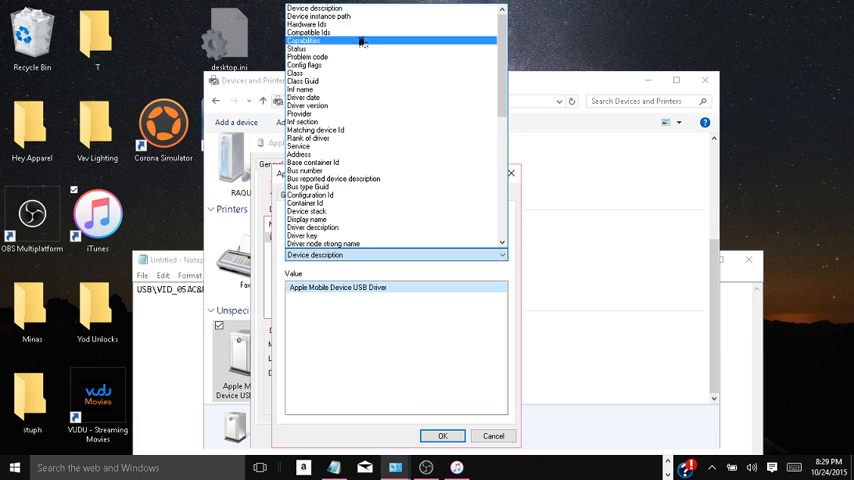
{"action": "left_click", "coordinate": [316, 16]}
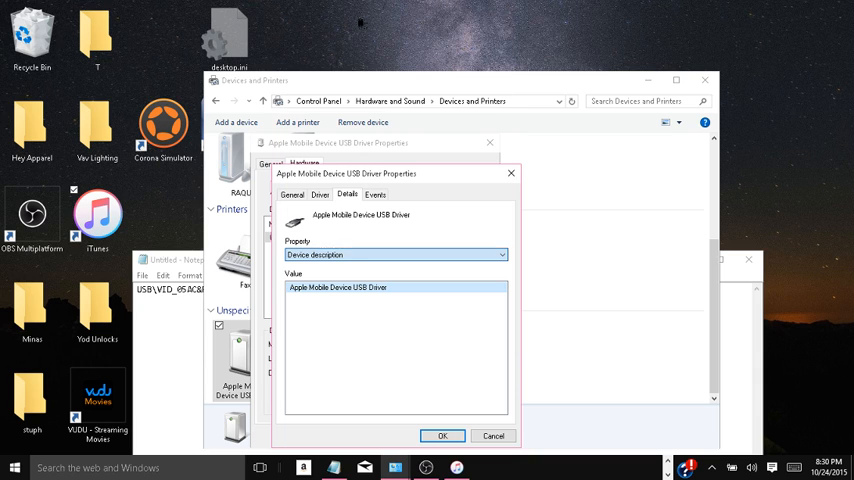
{"action": "left_click", "coordinate": [396, 254]}
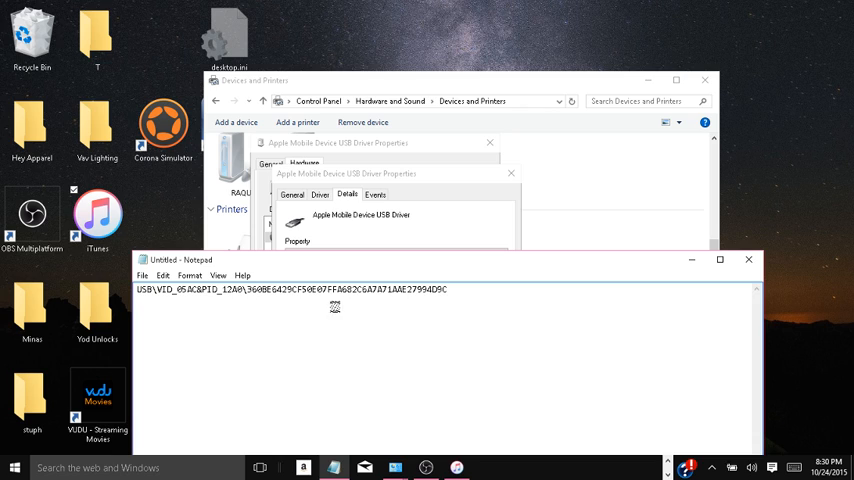
{"action": "mouse_move", "coordinate": [270, 366]}
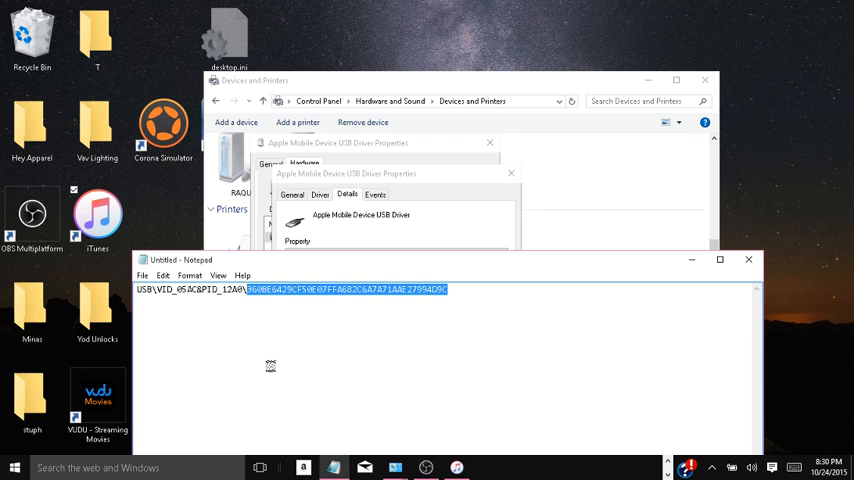
{"action": "left_click", "coordinate": [448, 288]}
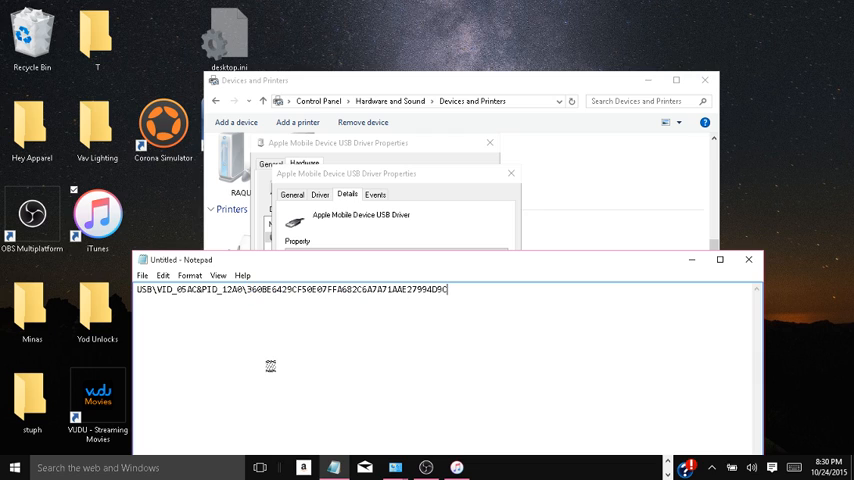